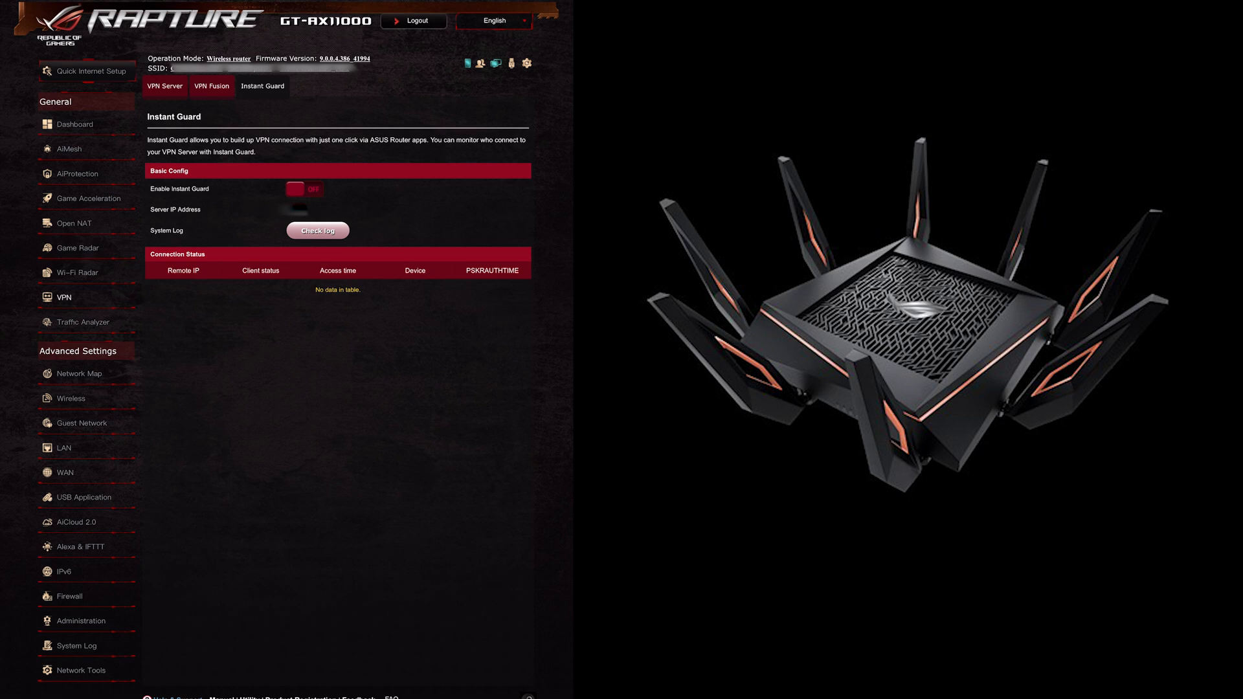
Switch Enable Instant Guard to ON on the VPN > Instant Guard page.
left_click(303, 189)
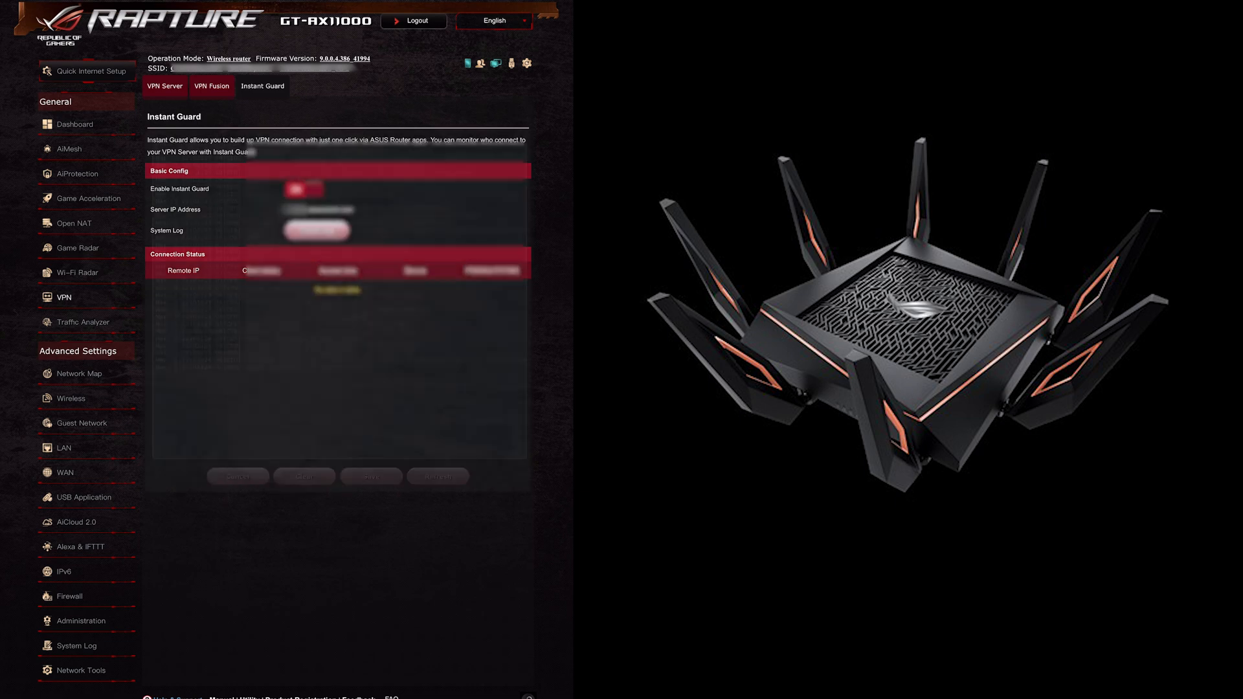
Let Instant Guard settings apply until the asuscomm.com server IP address appears.
left_click(317, 231)
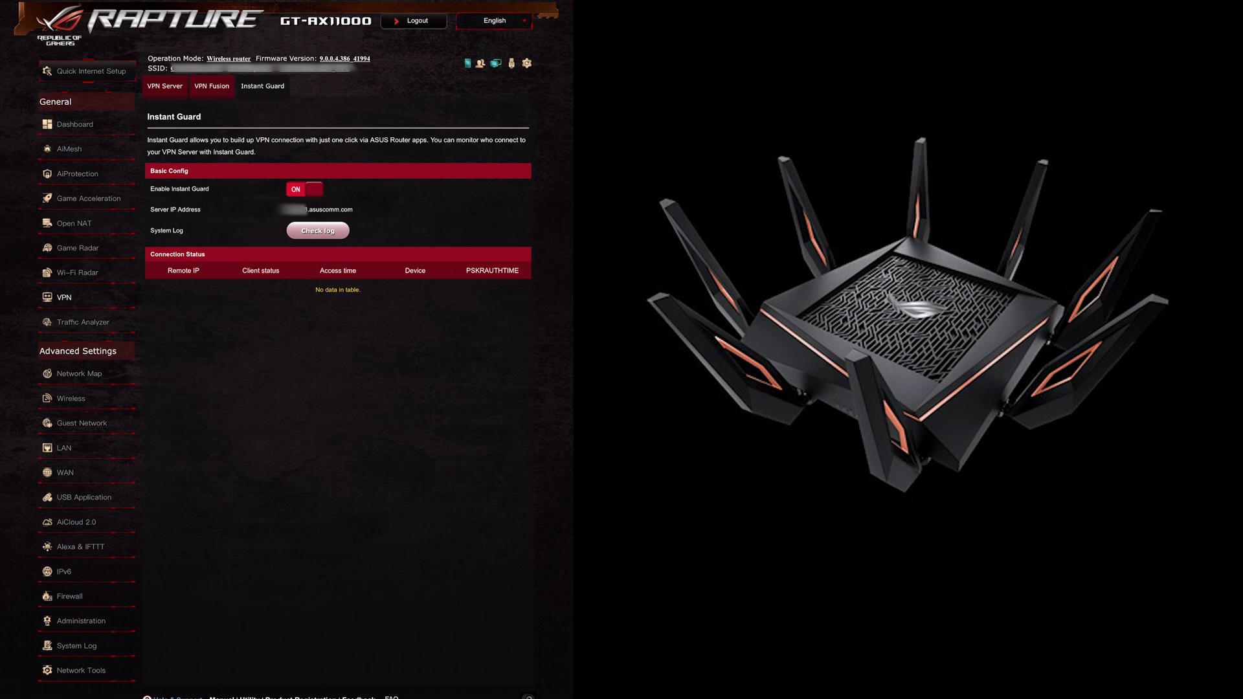
Toggle Instant Guard off and respond to the client-disconnect warning dialog.
left_click(304, 189)
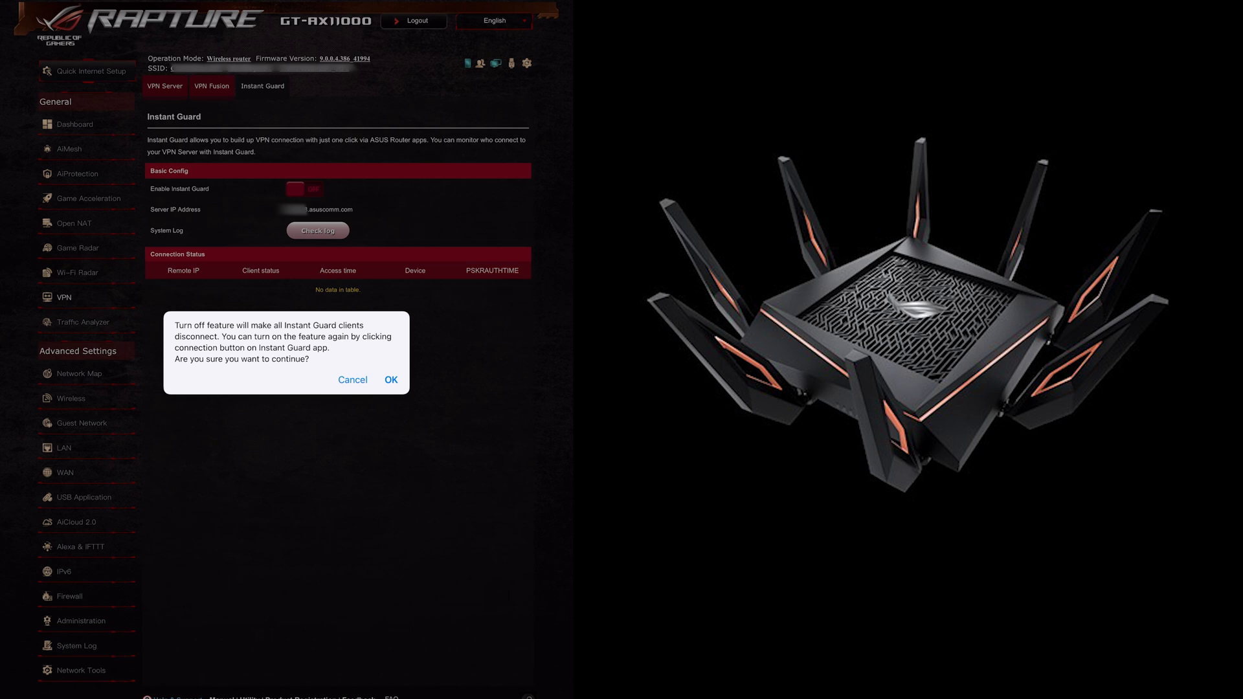
left_click(391, 379)
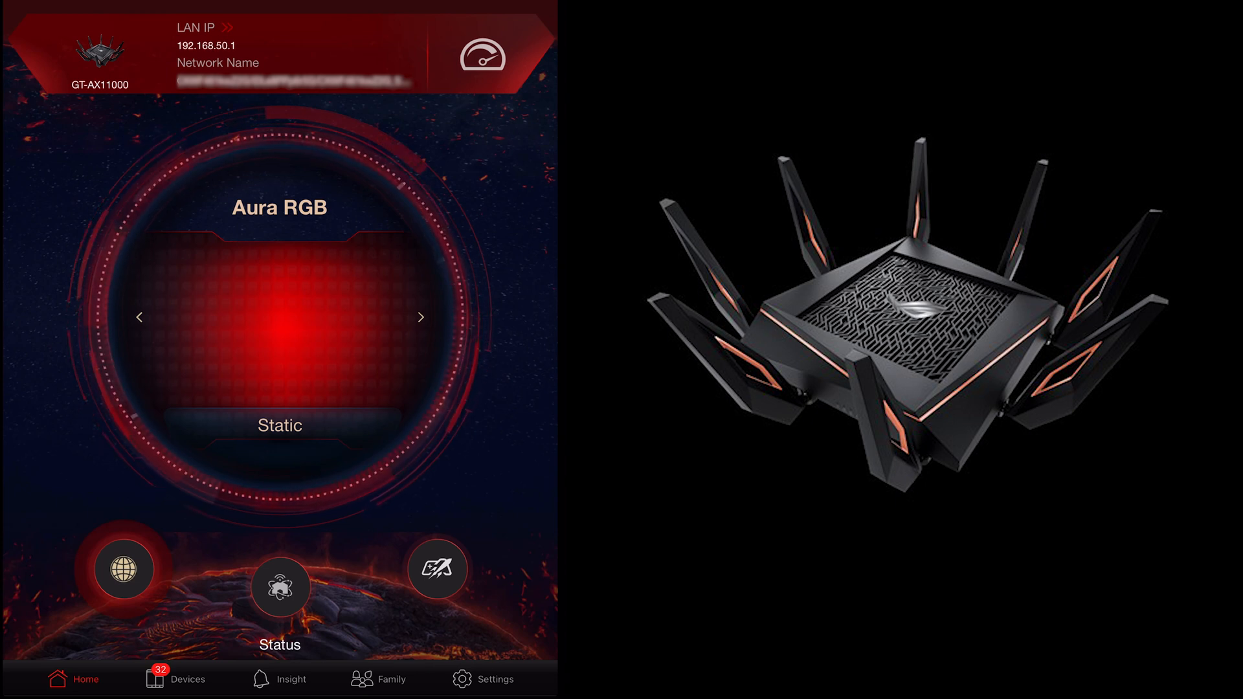
Open the app's Settings tab and scroll down to the Instant Guard entry.
left_click(482, 697)
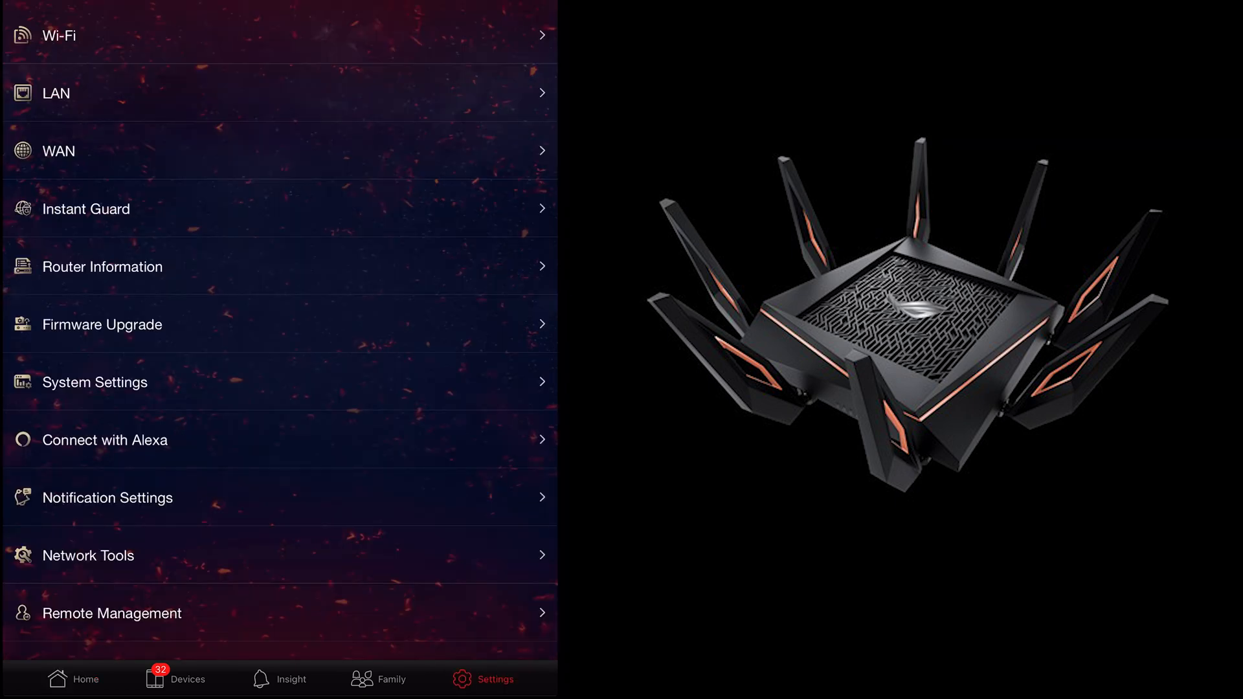
scroll("down", 3)
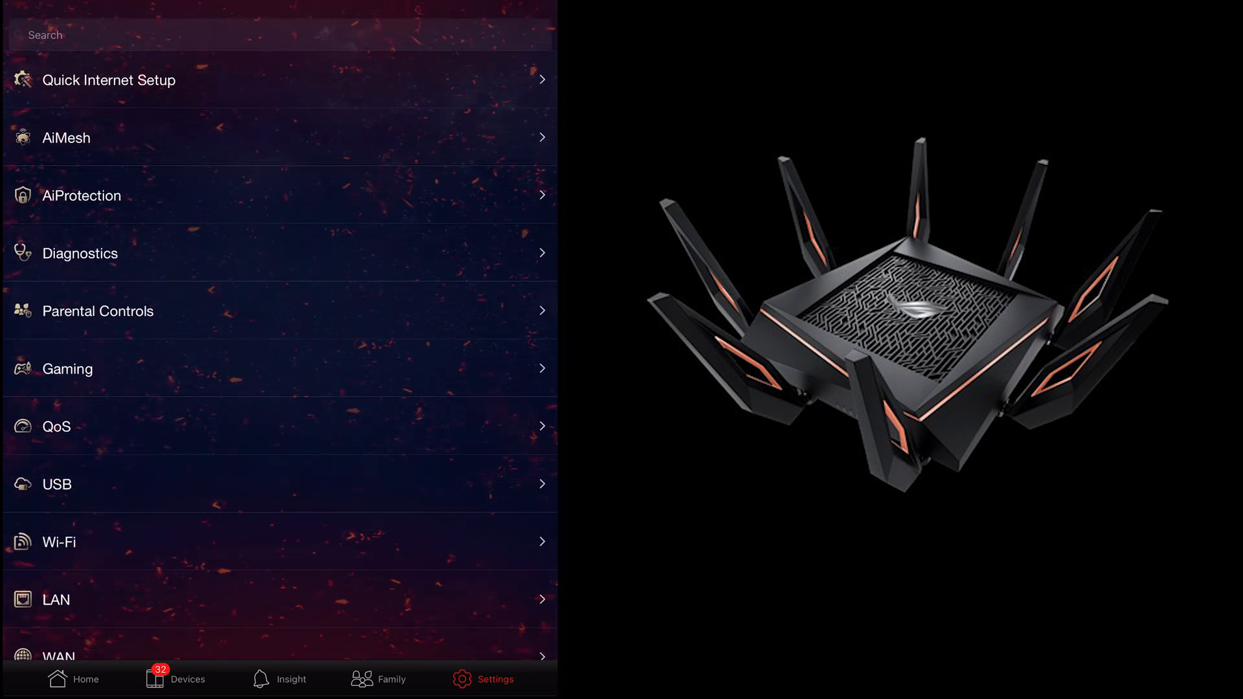
scroll("down", 3)
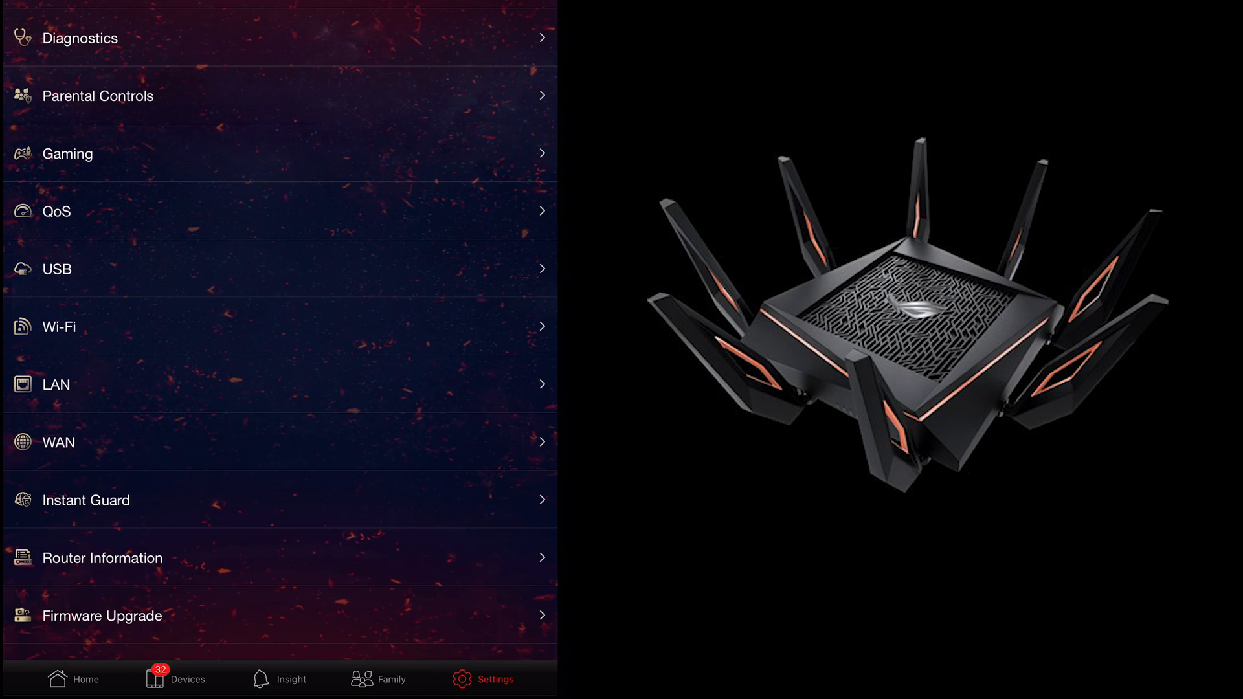
Open Instant Guard from Settings to reach the GT-AX11000 under My Devices.
left_click(86, 500)
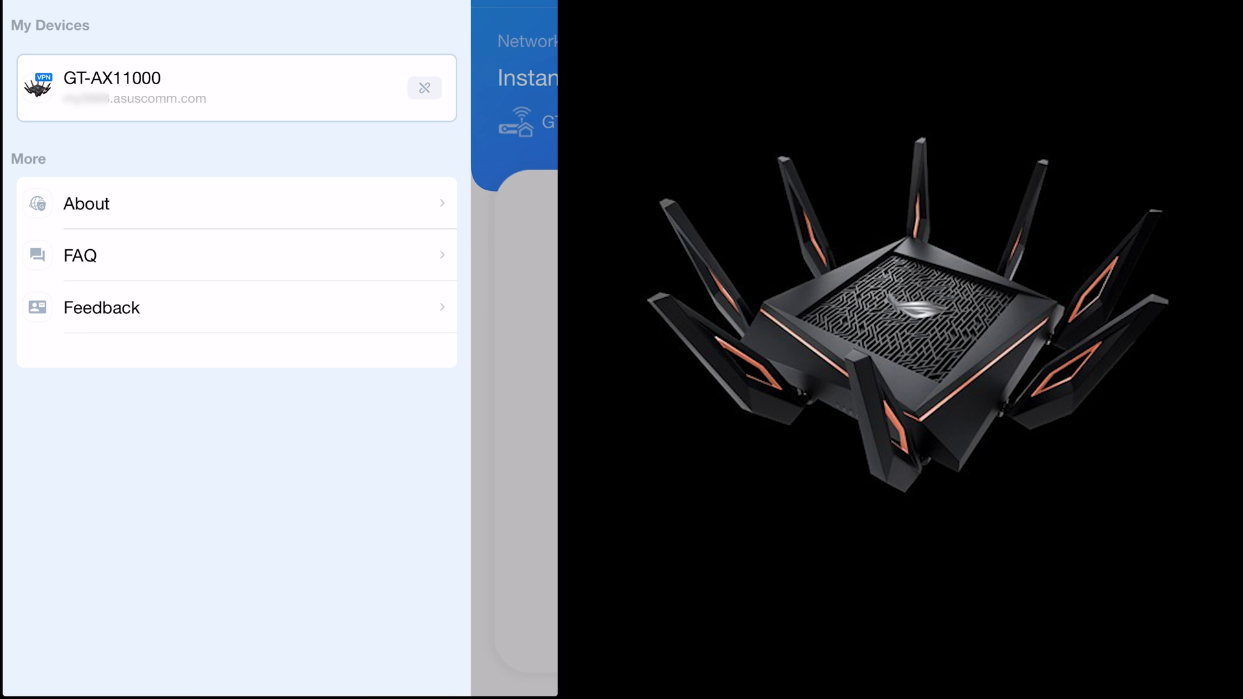
Disconnect the GT-AX11000 from My Devices and answer the Notice dialog.
left_click(424, 88)
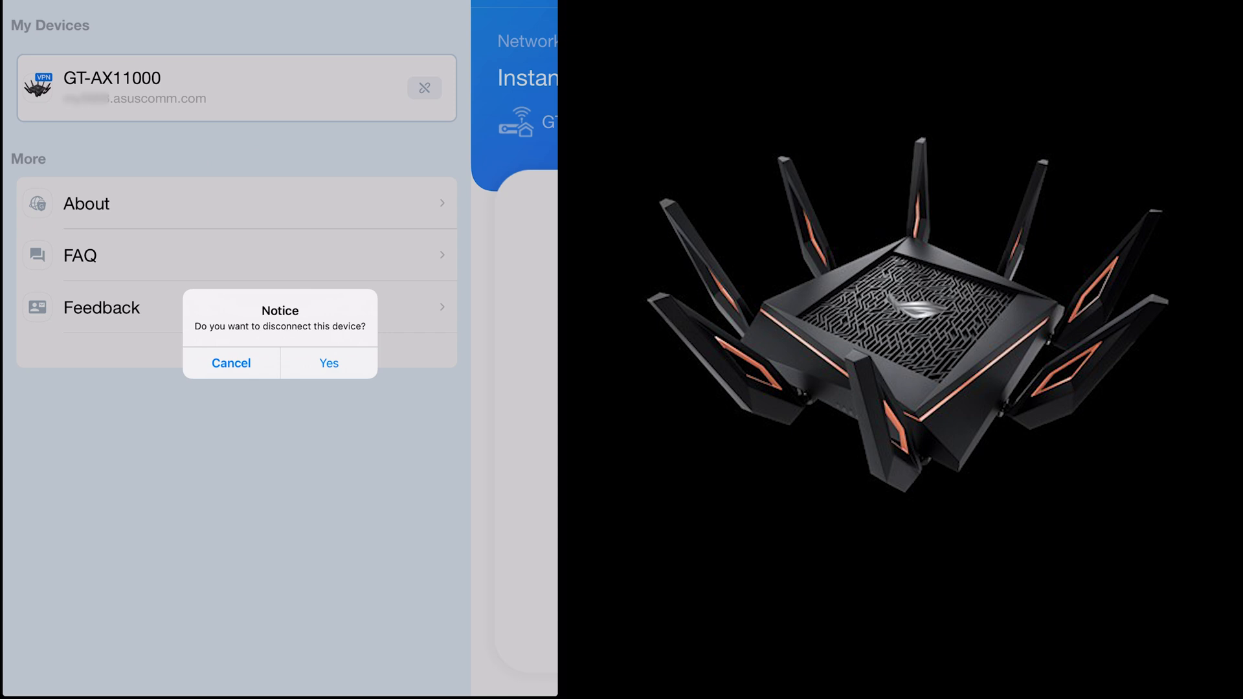
left_click(231, 364)
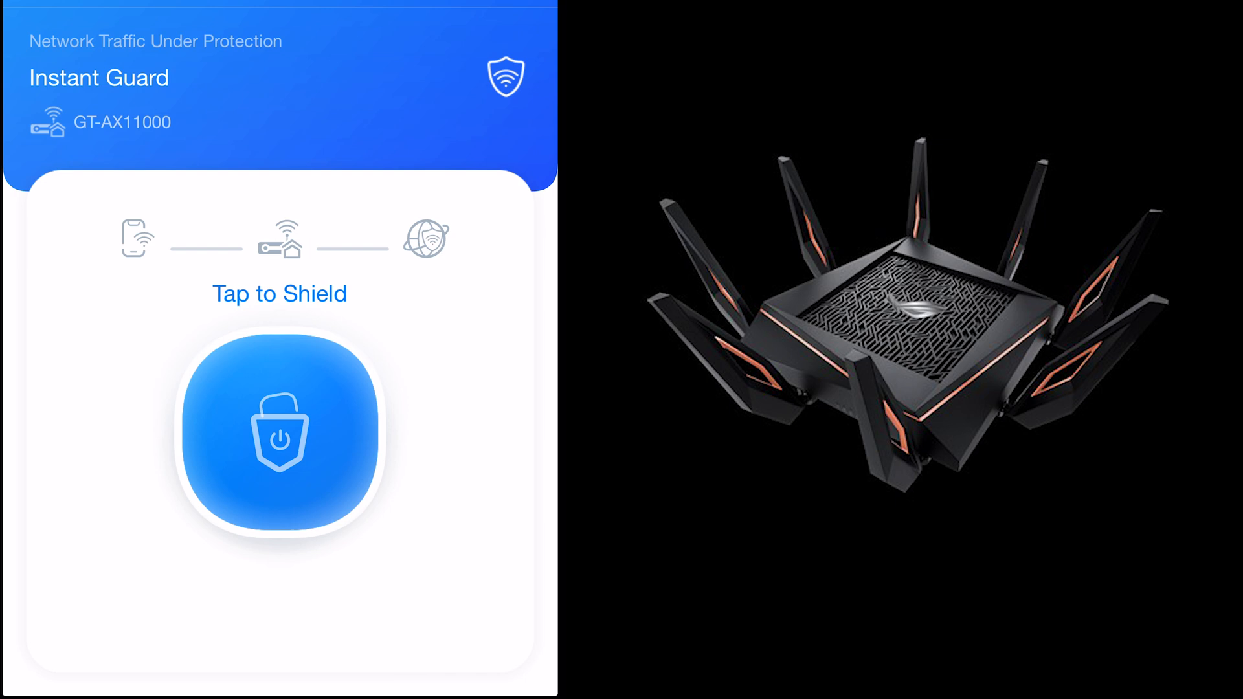
Tap to Shield and connect to the GT-AX11000 until 'You are protected!' shows.
left_click(279, 433)
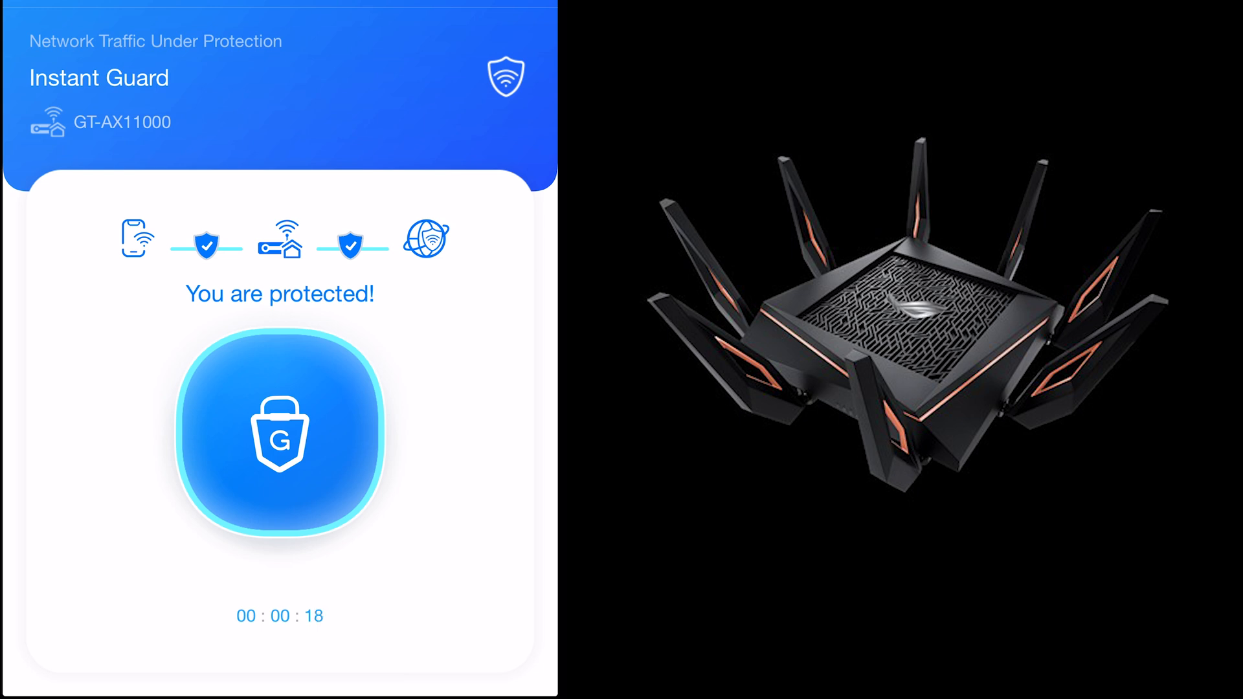
left_click(279, 434)
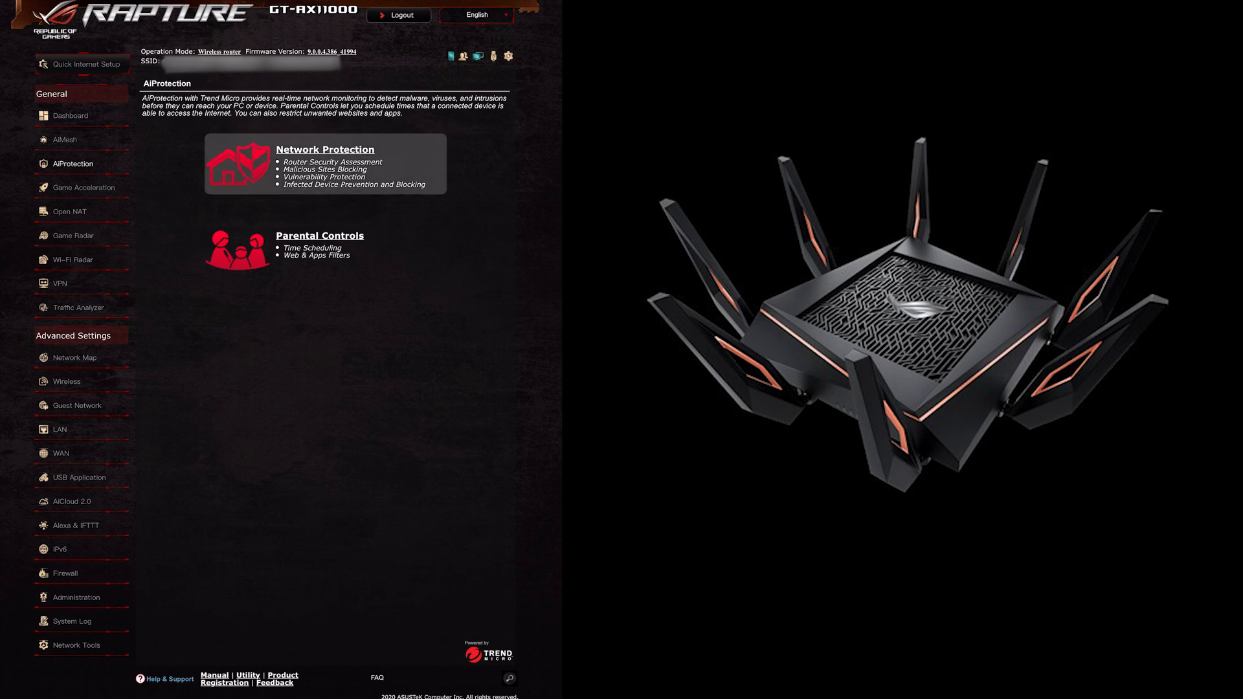
Run the Router Security Assessment scan on Network Protection, then close the results.
left_click(324, 150)
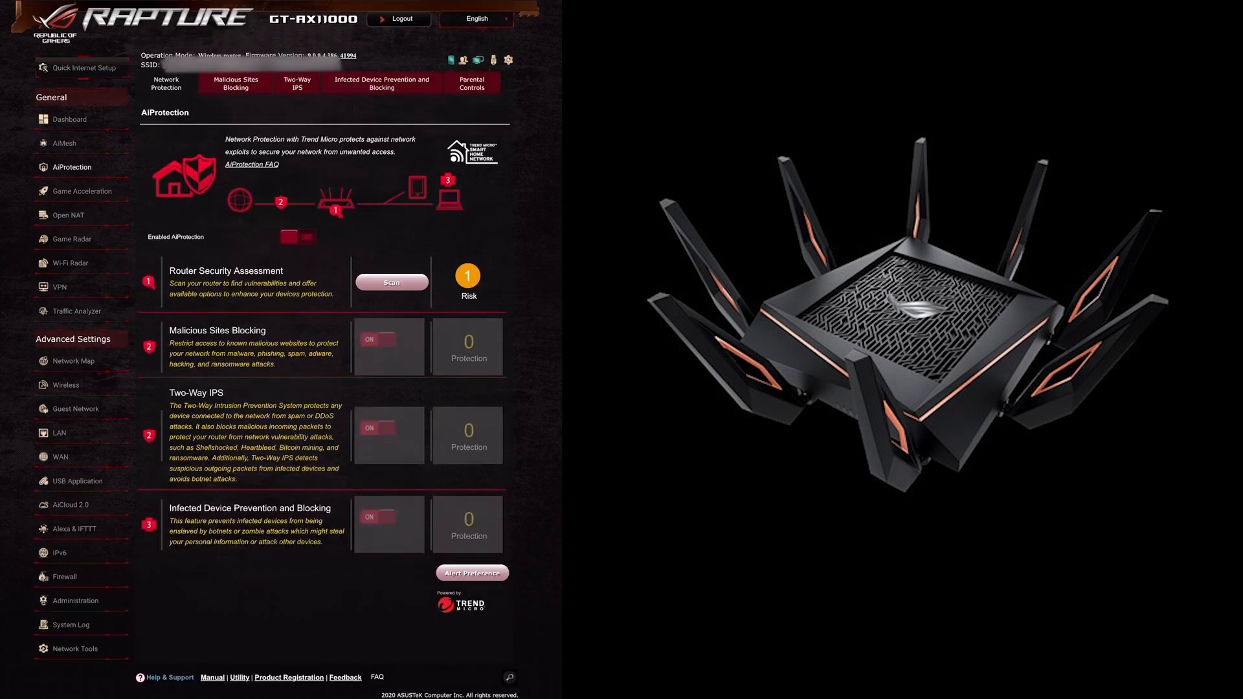
left_click(292, 237)
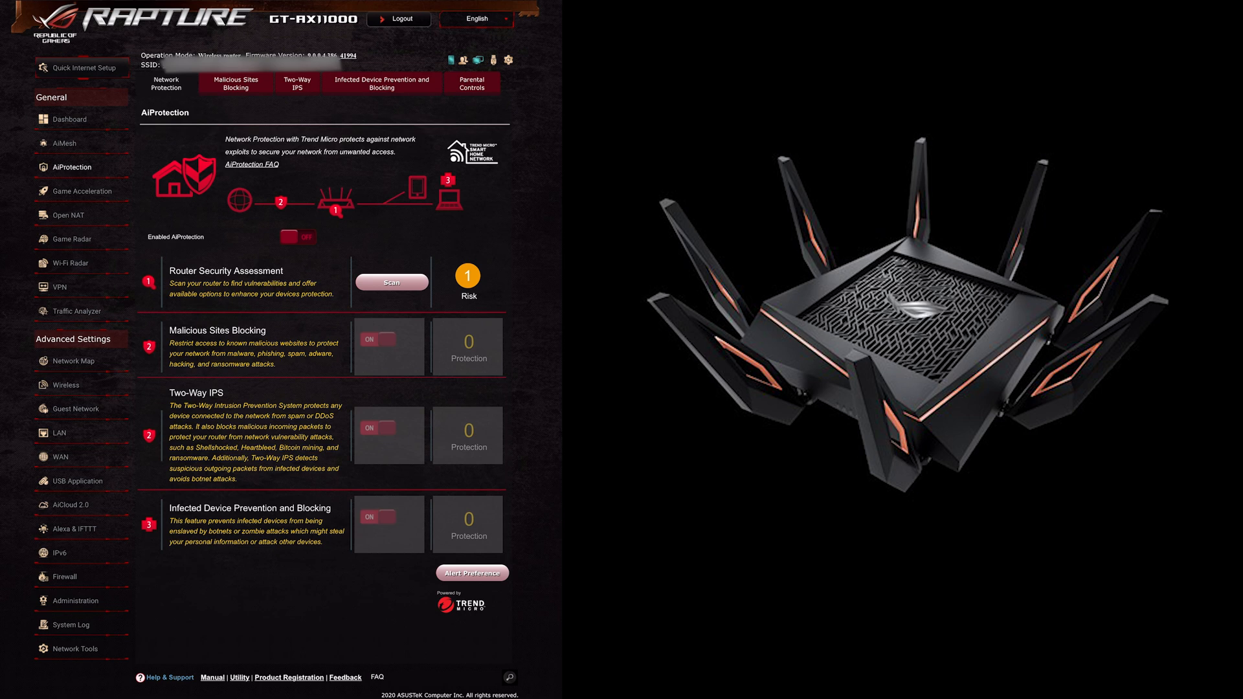
left_click(391, 282)
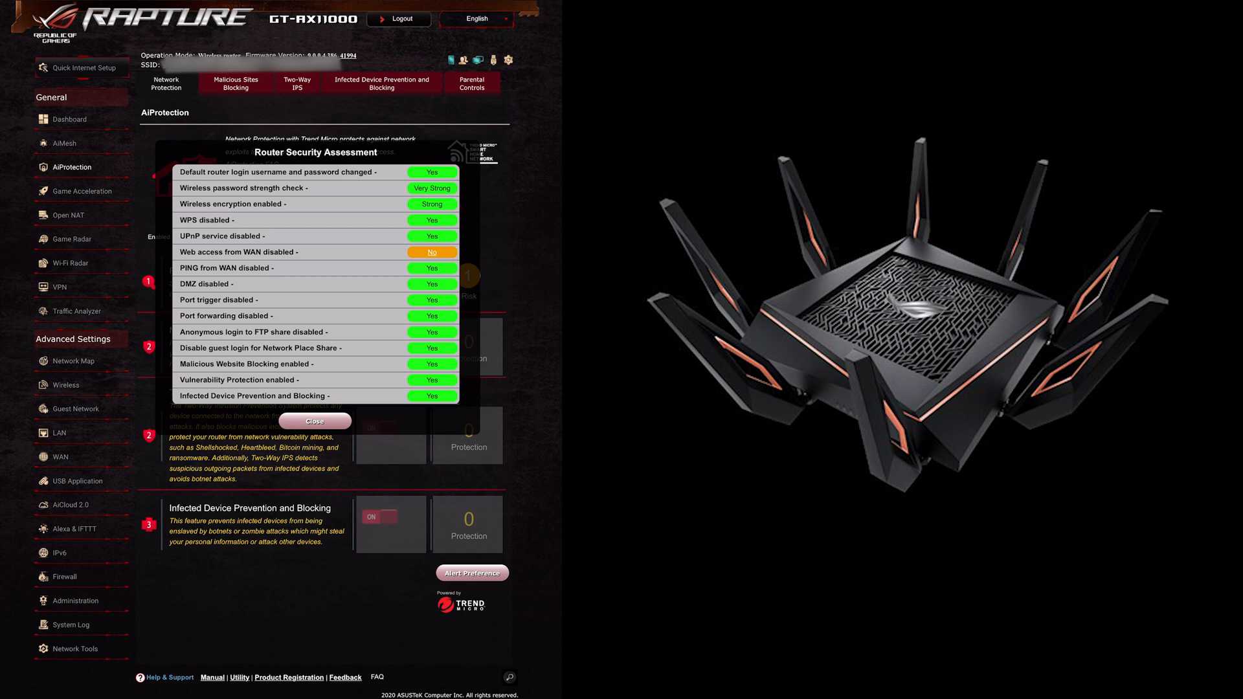
left_click(314, 421)
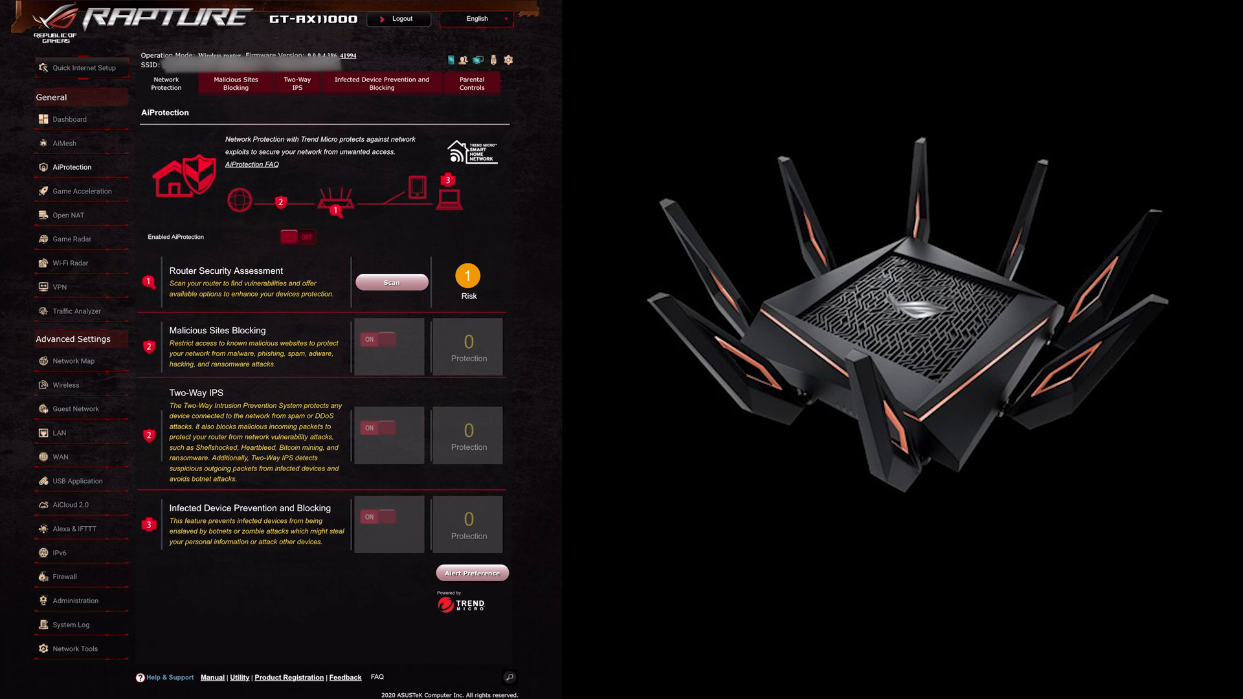
View the OpenVPN server settings, then show the enabled Instant Guard VPN page.
left_click(58, 287)
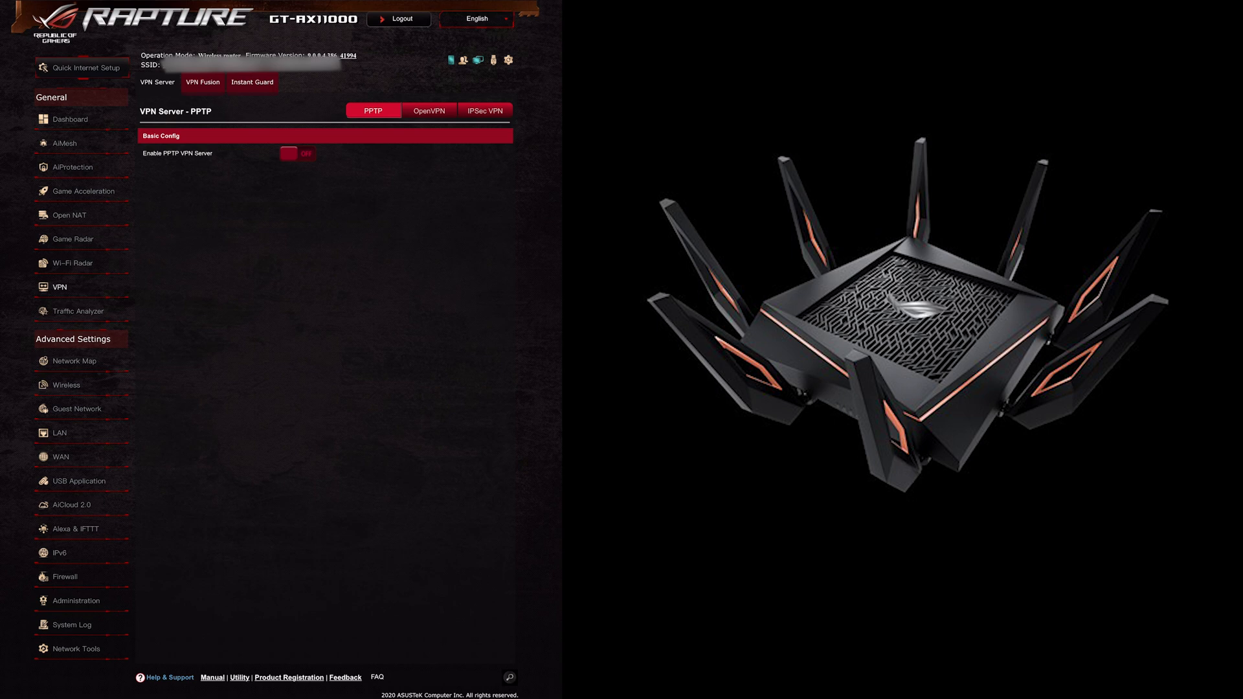
left_click(428, 111)
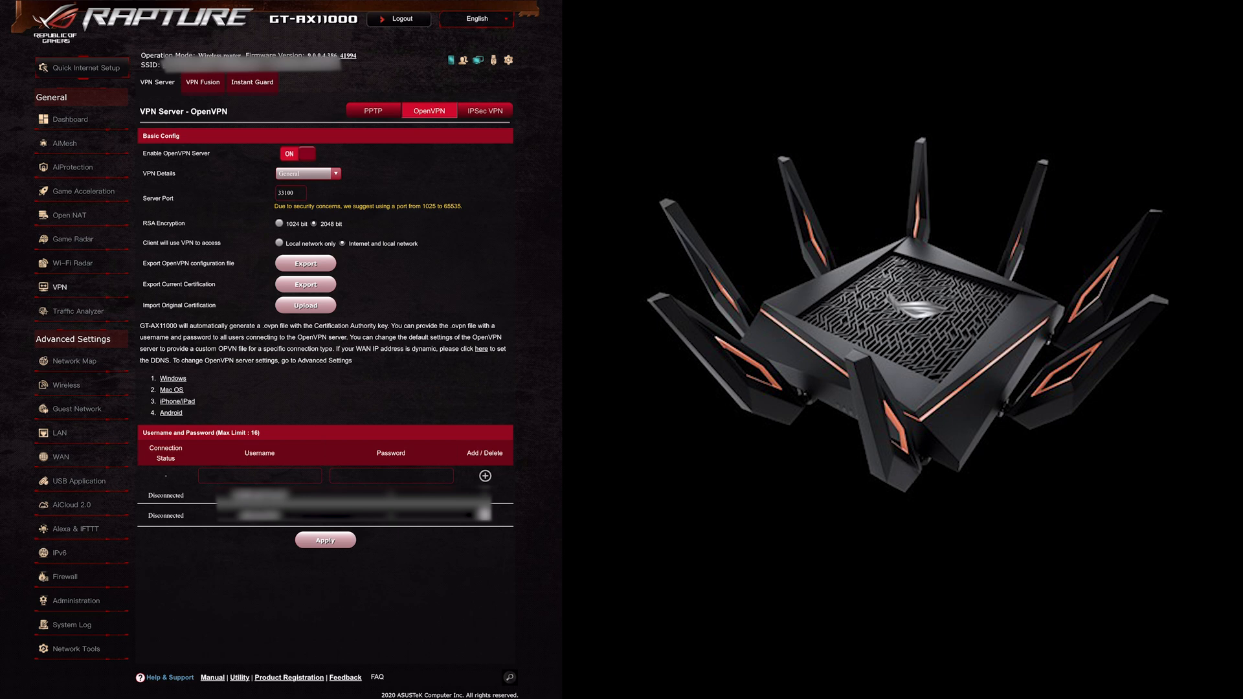
left_click(252, 82)
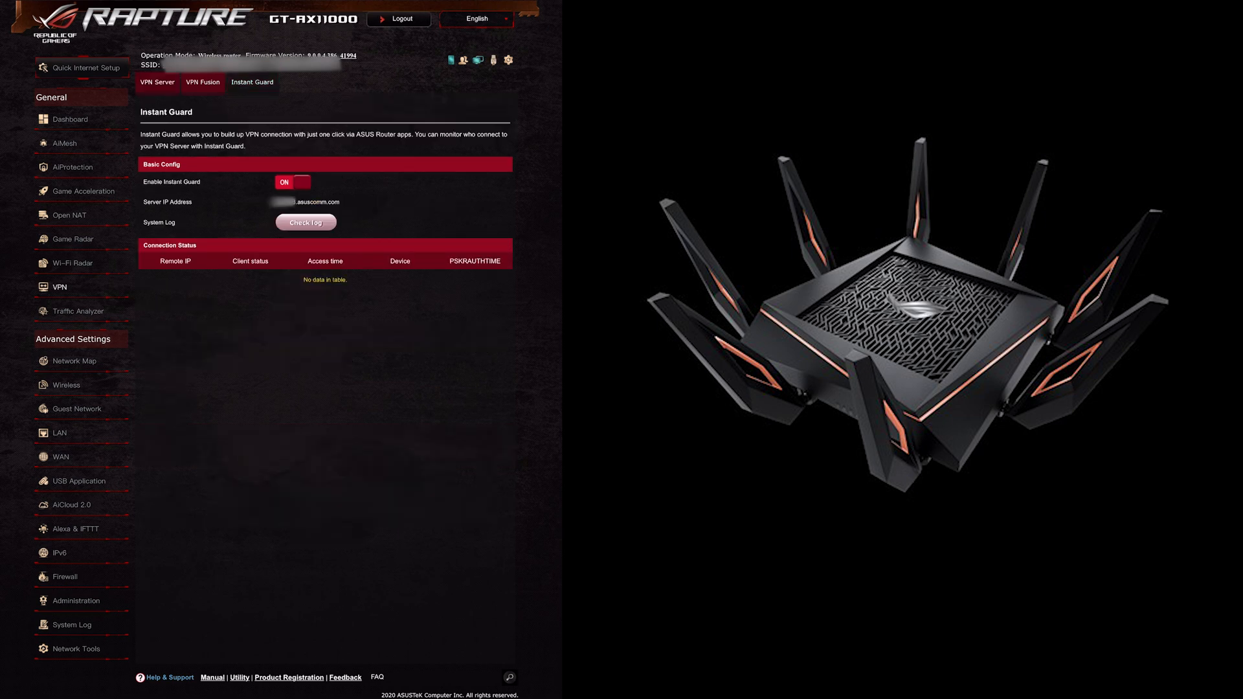